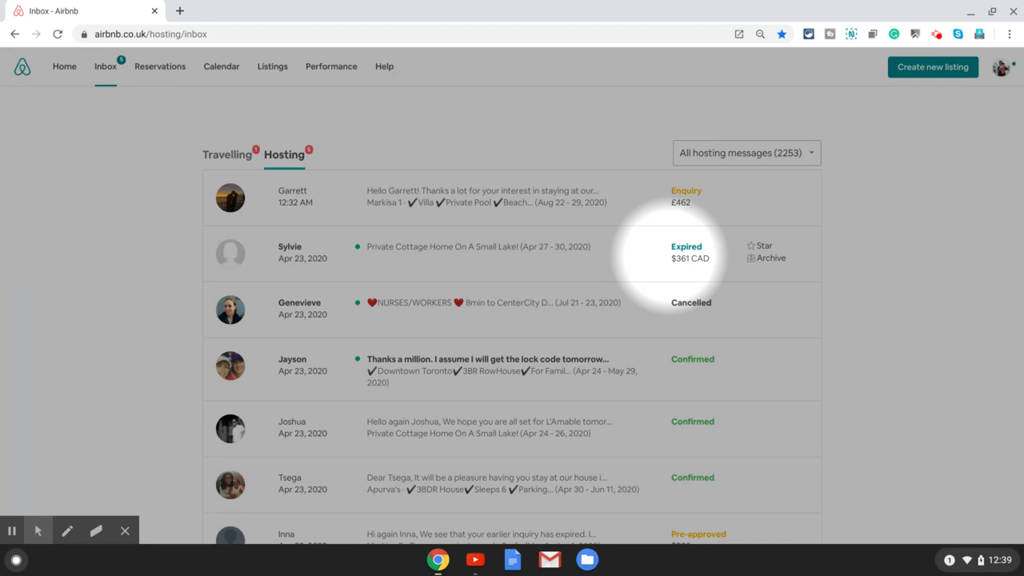
Open Joshua's conversation thread from the inbox
scroll("down", 3)
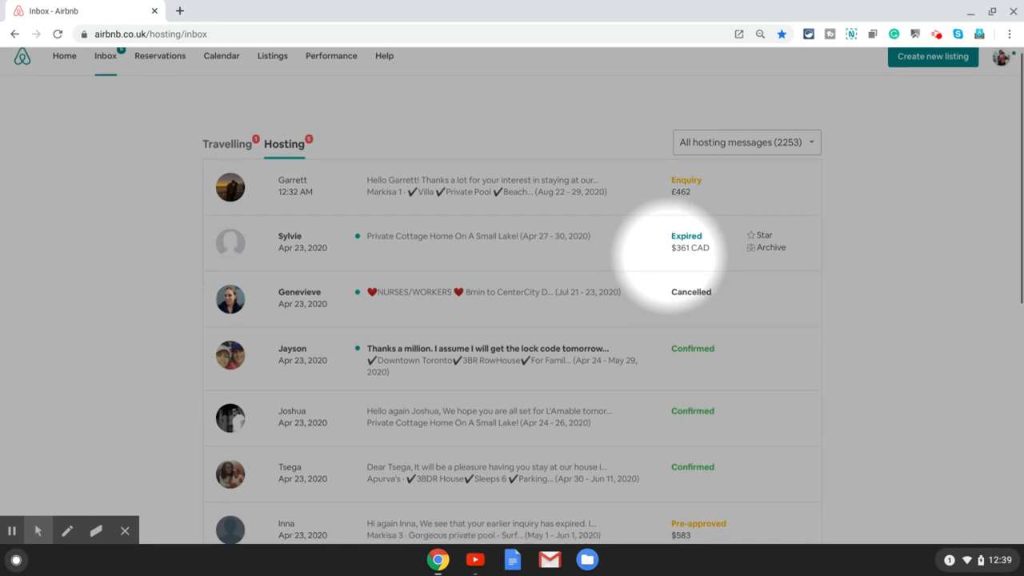
scroll("down", 3)
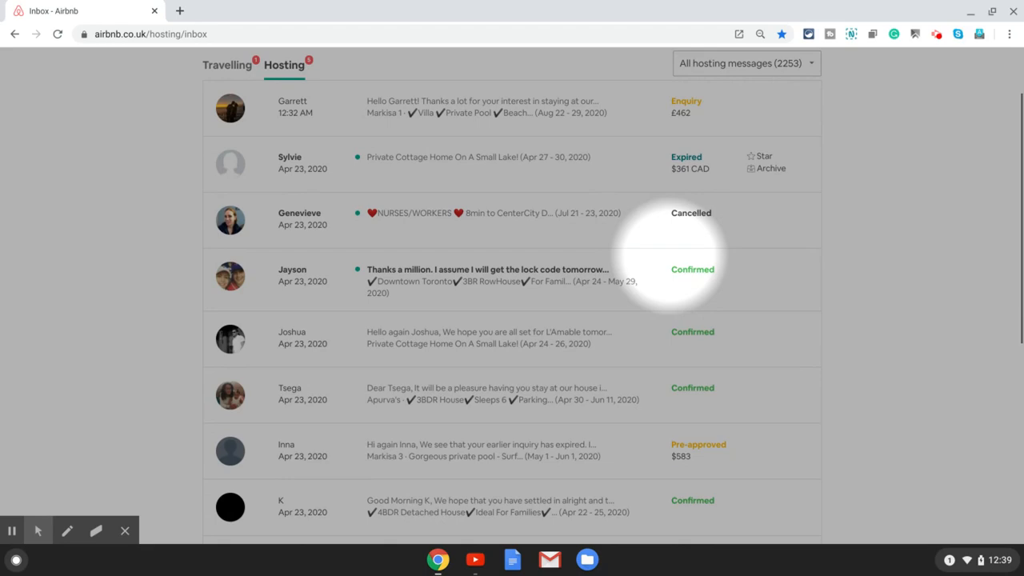
scroll("up", 3)
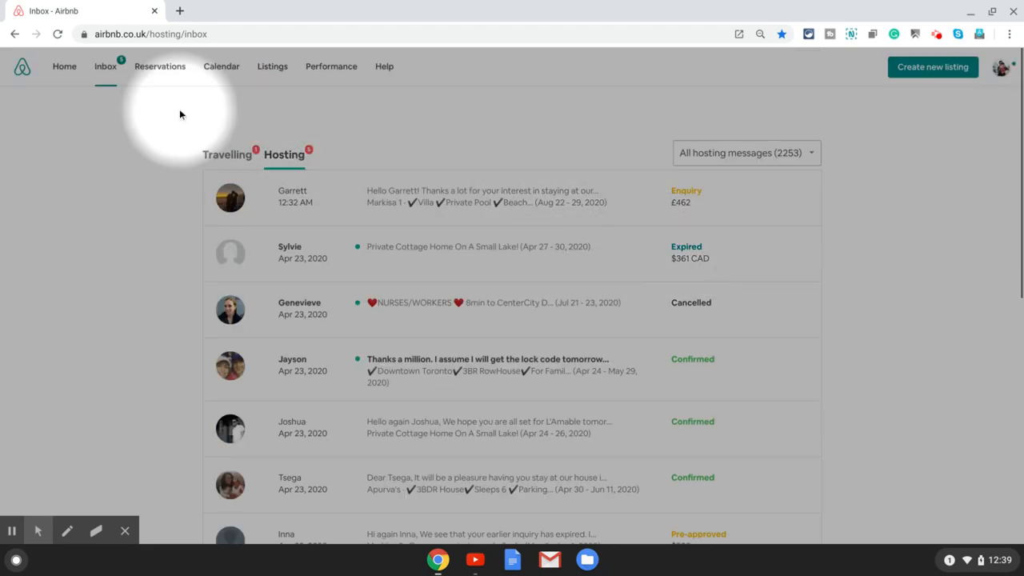
mouse_move(122, 173)
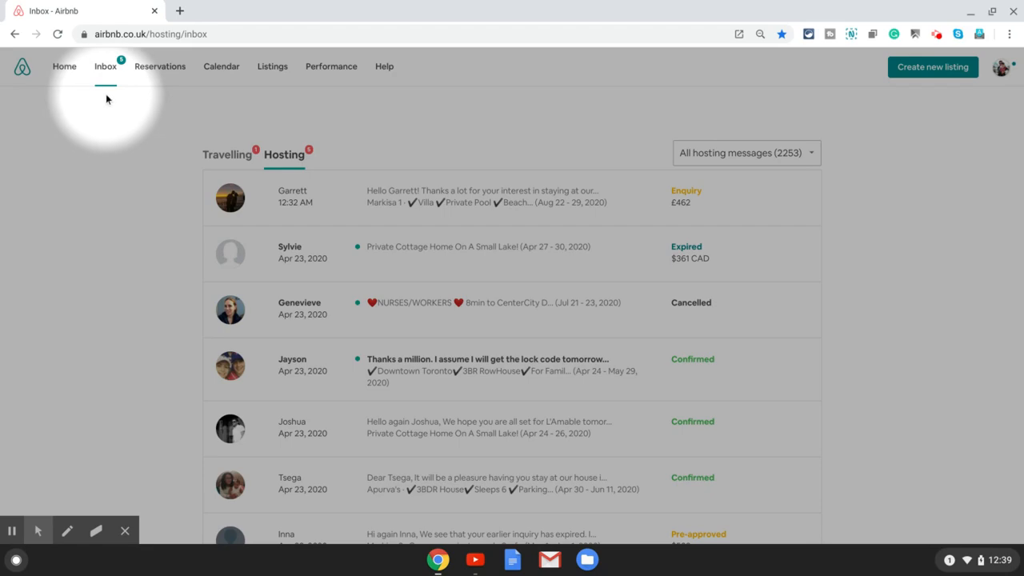
mouse_move(104, 71)
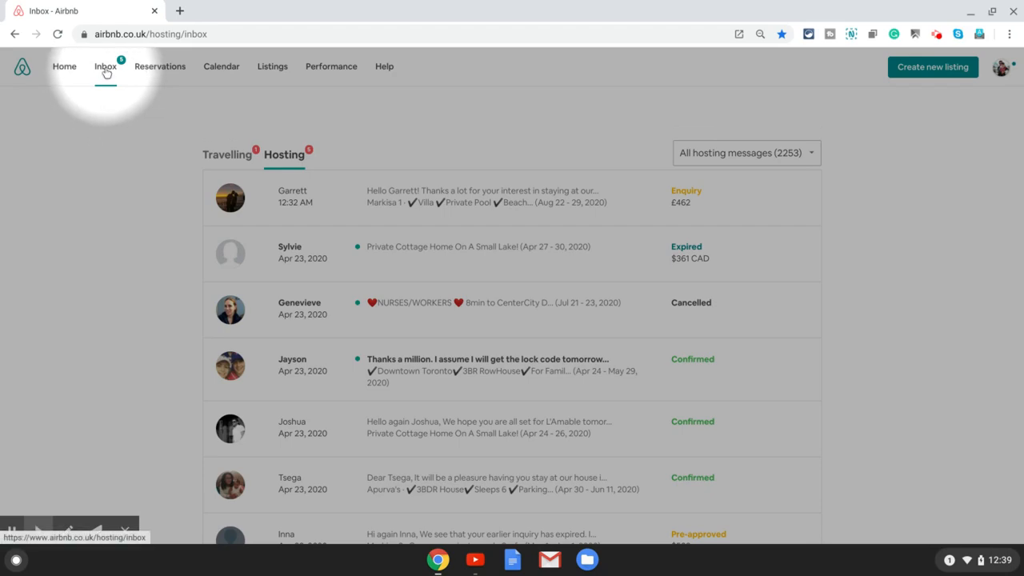
mouse_move(134, 269)
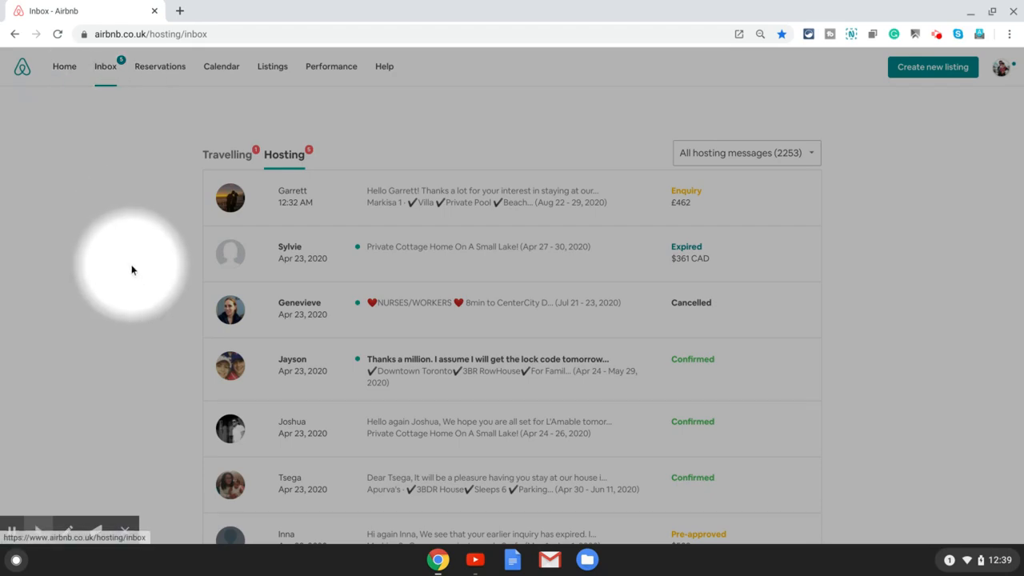
scroll("down", 3)
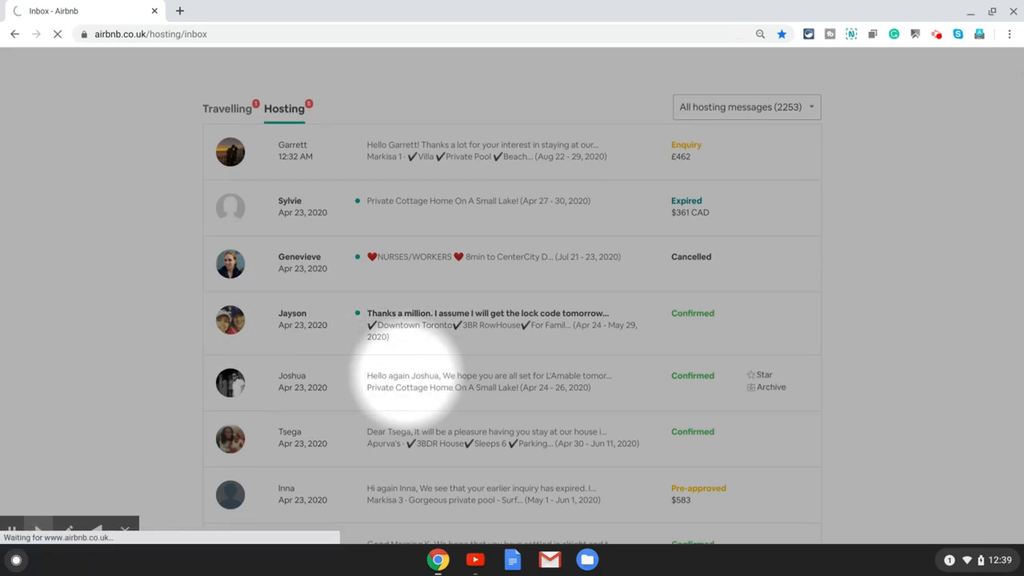
left_click(488, 381)
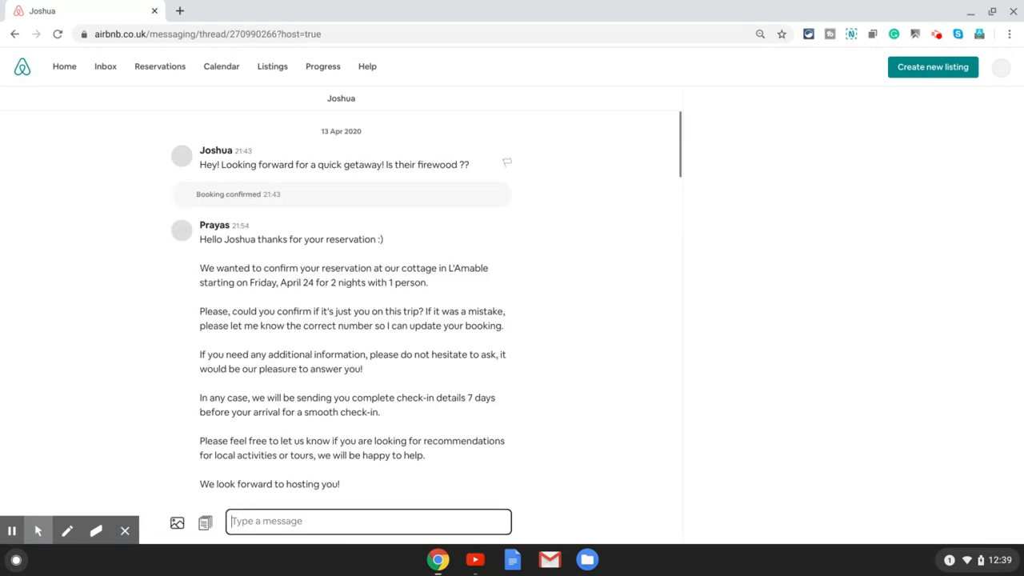
Scroll the reservation sidebar down past the $280.33 payout to 'Change or cancel reservation'
scroll("down", 3)
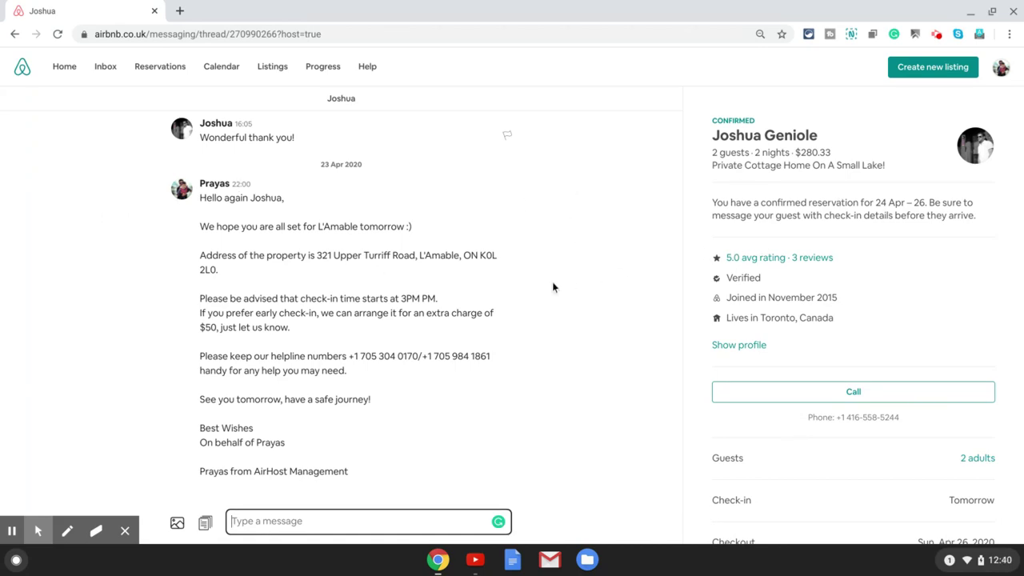
scroll("down", 3)
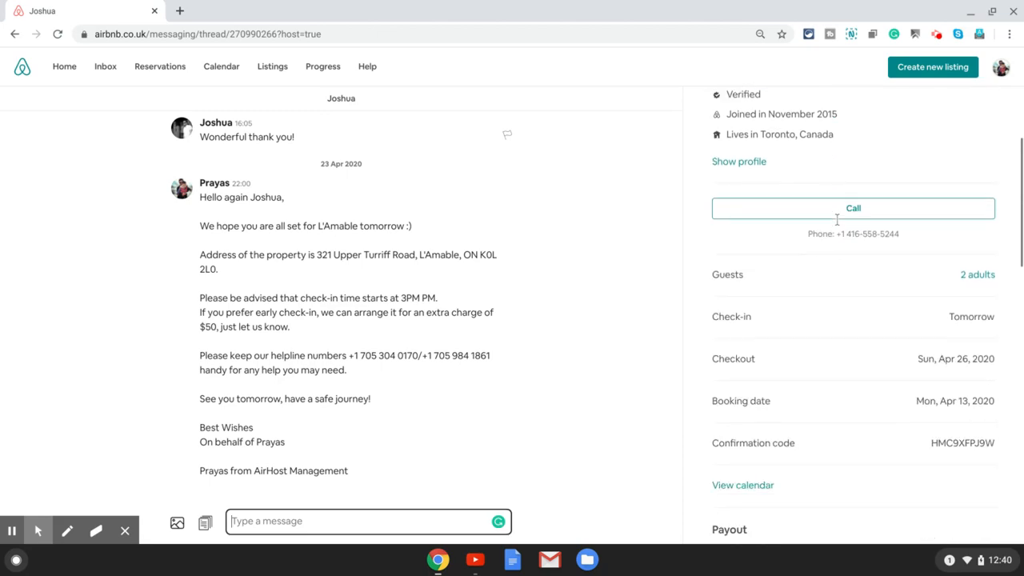
scroll("down", 3)
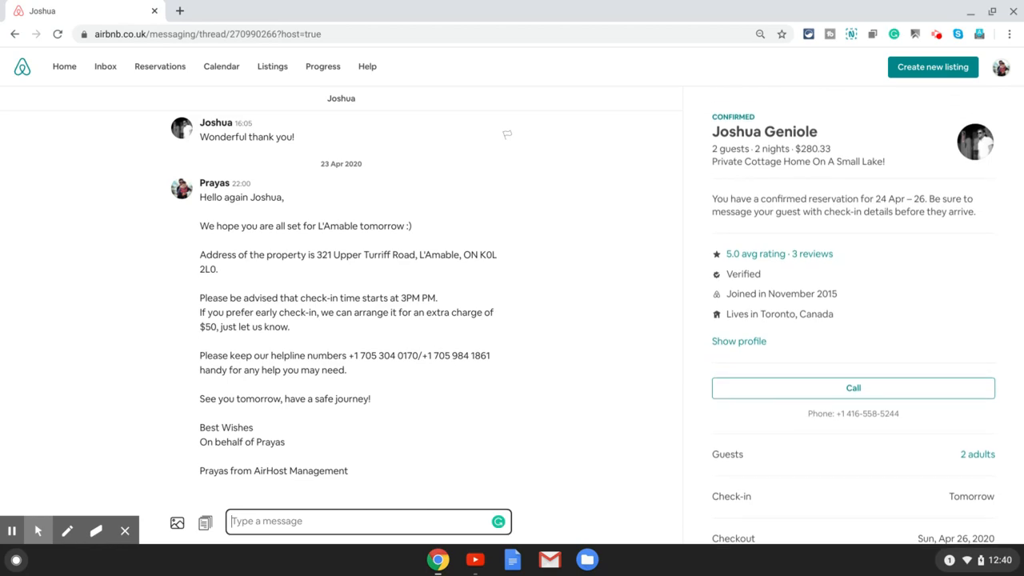
scroll("down", 3)
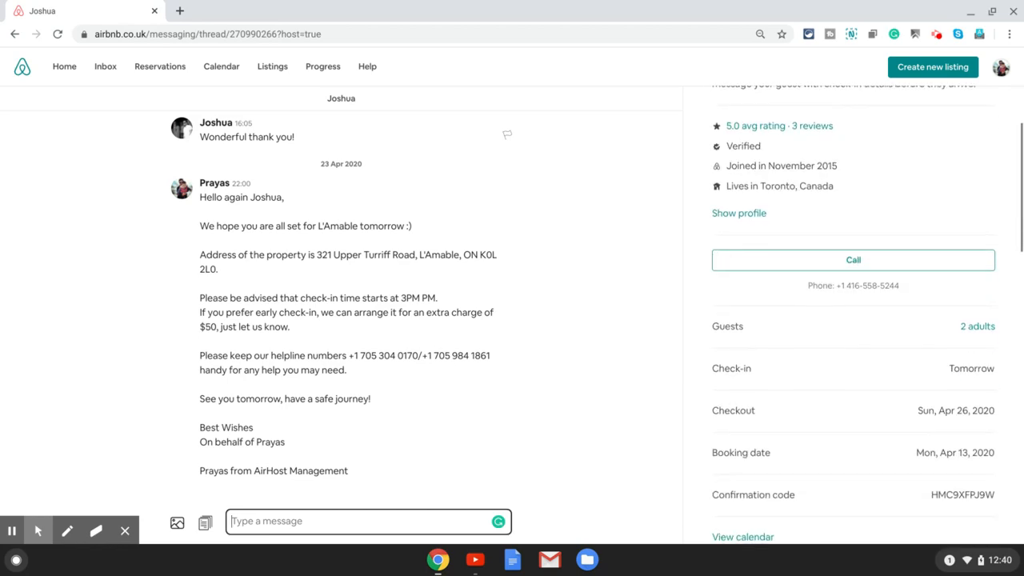
scroll("down", 3)
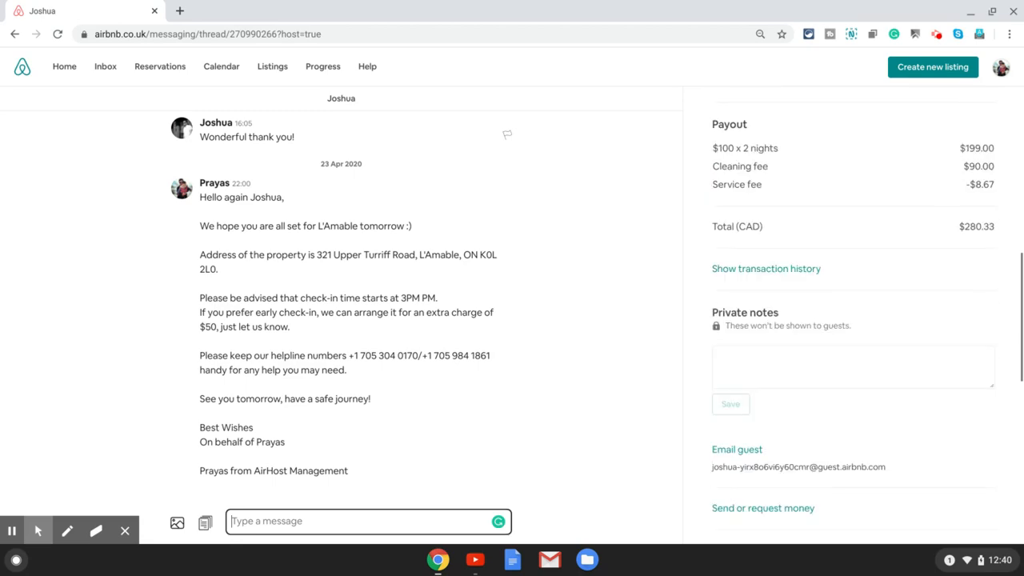
scroll("down", 3)
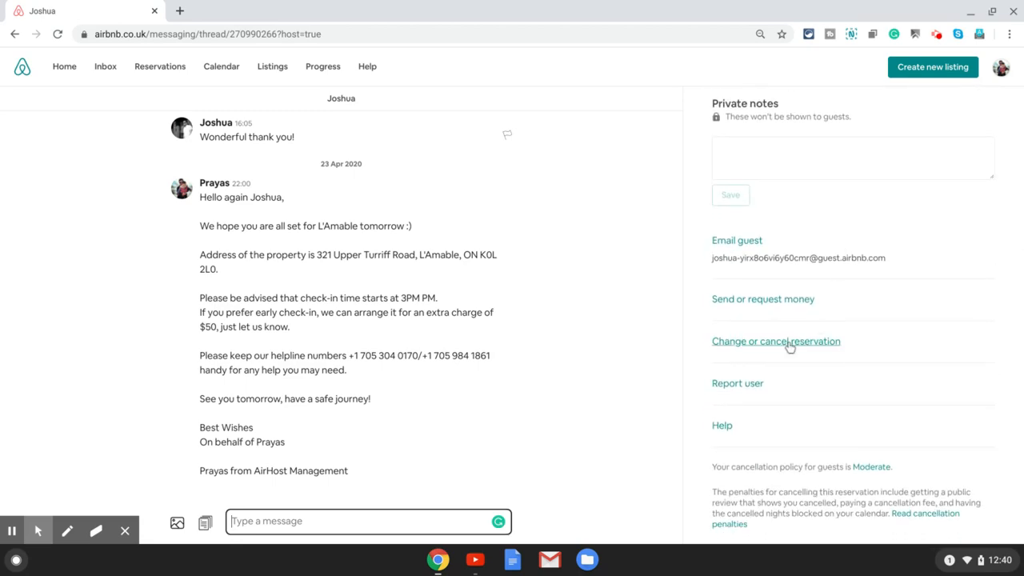
mouse_move(799, 349)
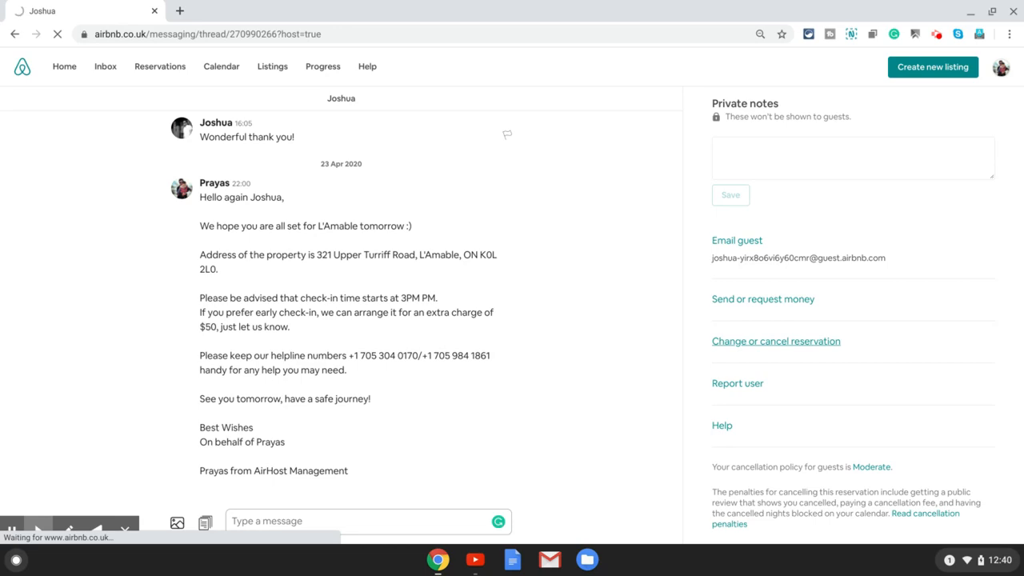
Choose 'Change Reservation' to reach the change form with Apr 24–26, 2 guests and $199 CAD
left_click(776, 341)
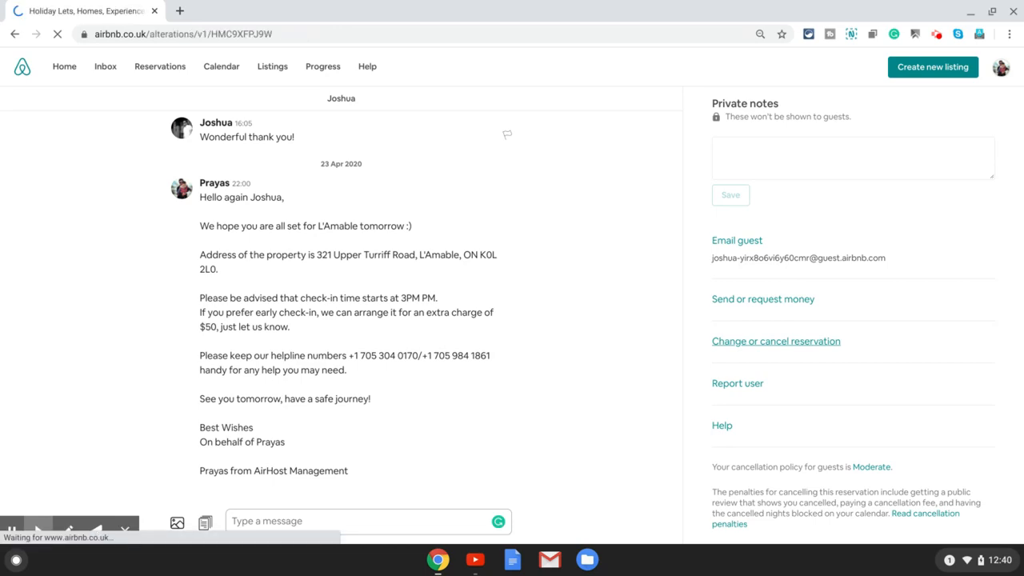
left_click(776, 342)
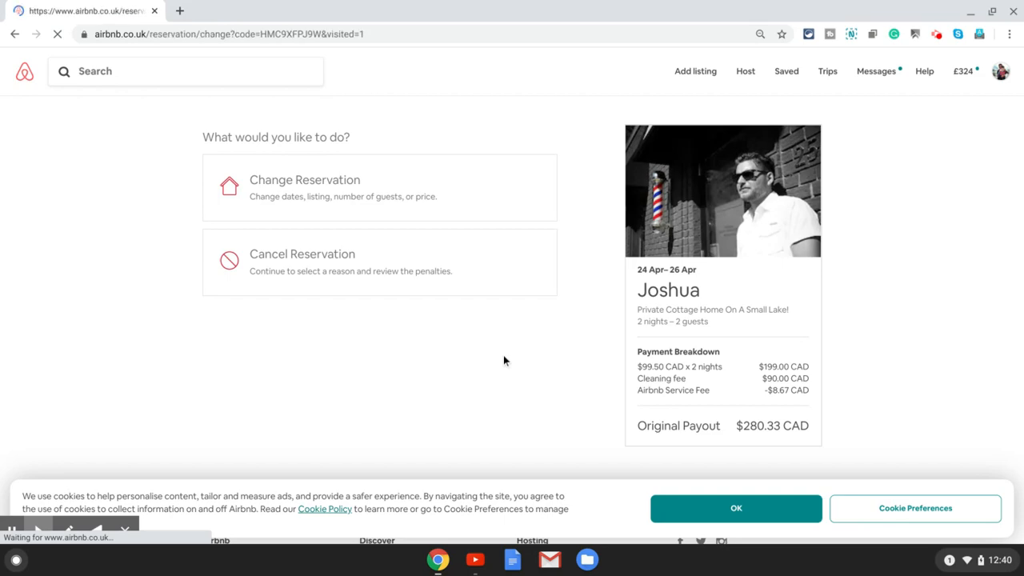
left_click(304, 188)
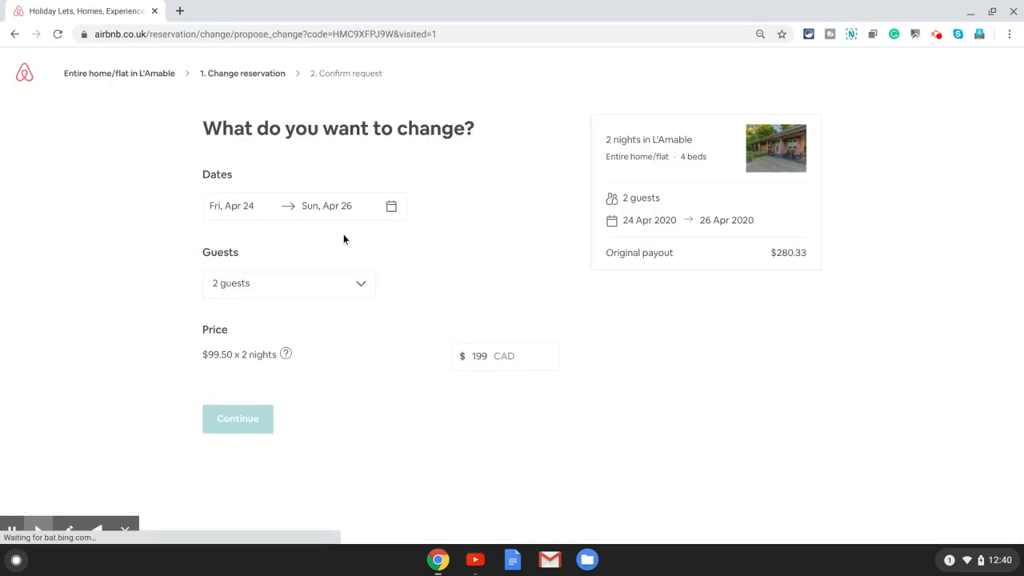
left_click(237, 205)
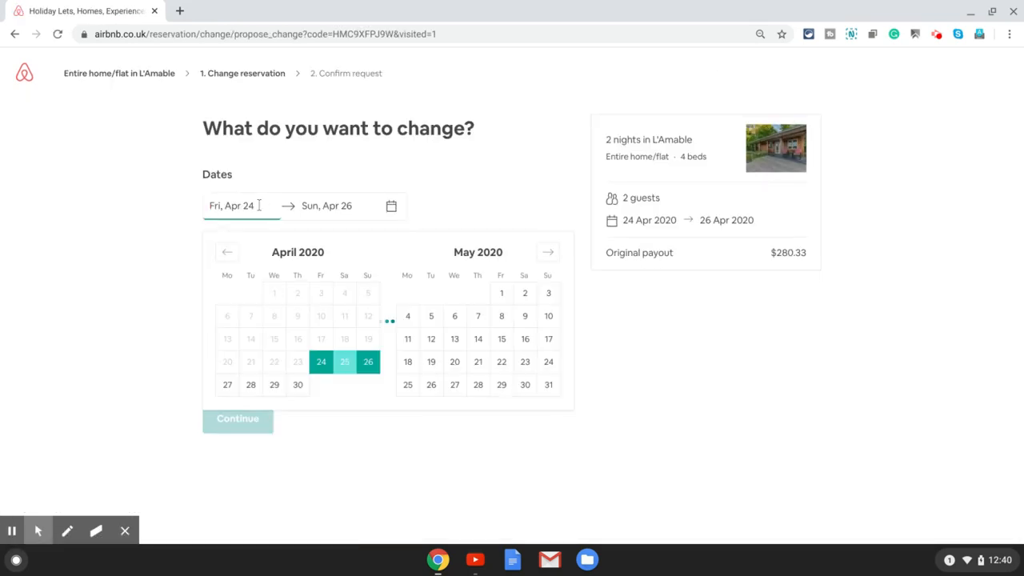
left_click(320, 361)
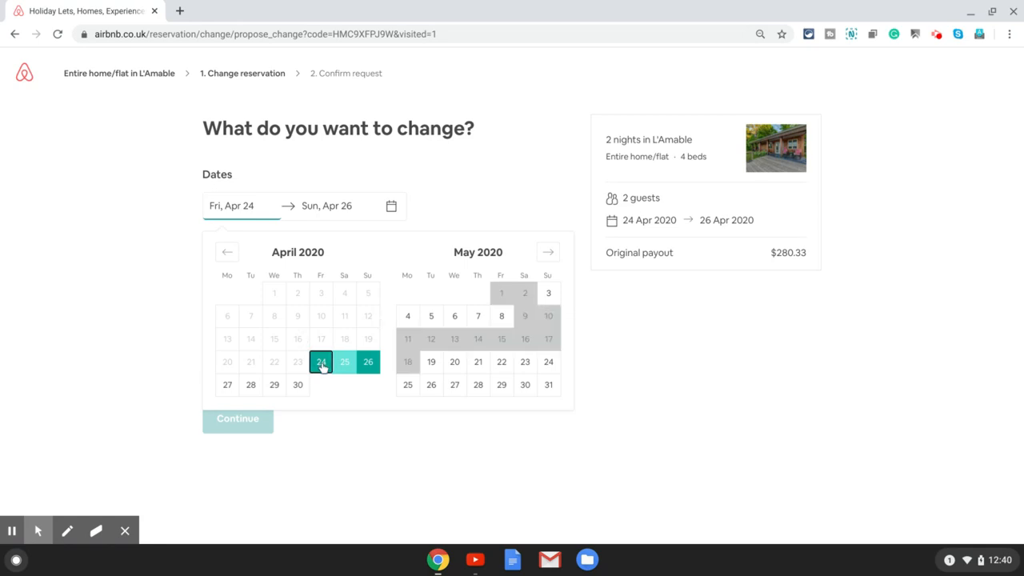
mouse_move(332, 419)
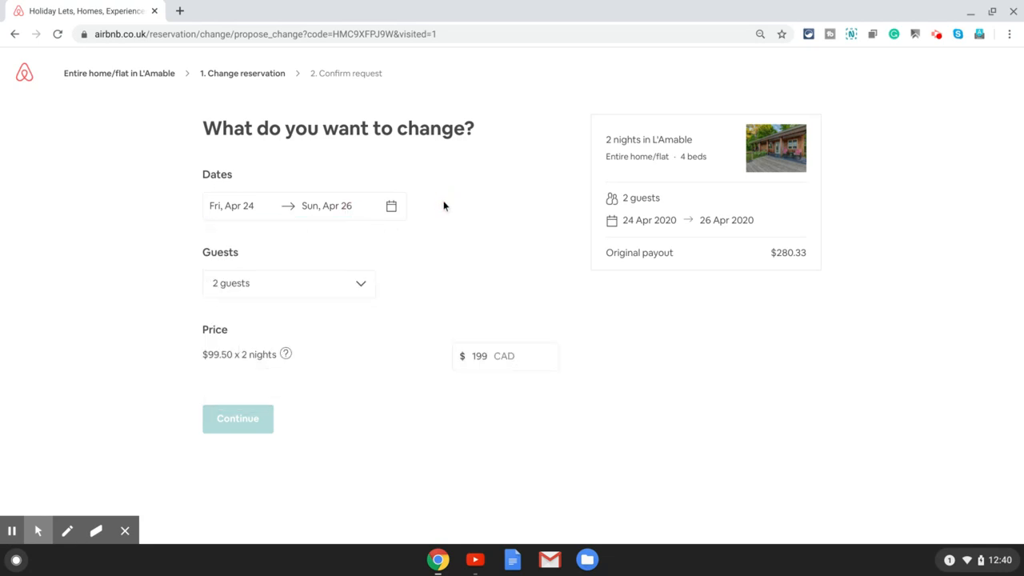
left_click(288, 284)
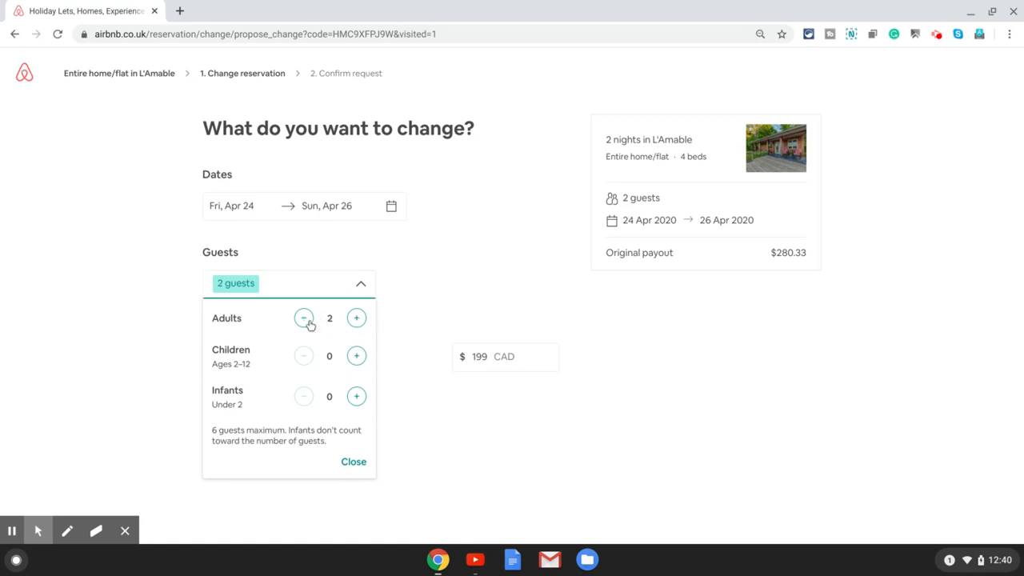
left_click(355, 355)
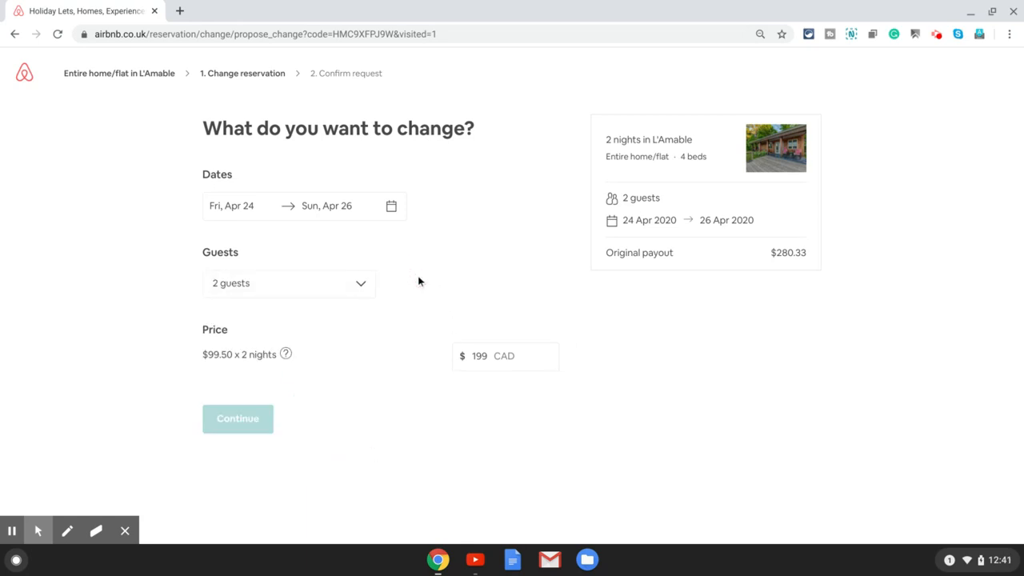
Raise the proposed price from $199 to $230 CAD, recalculating the payout to $310.40
left_click(505, 357)
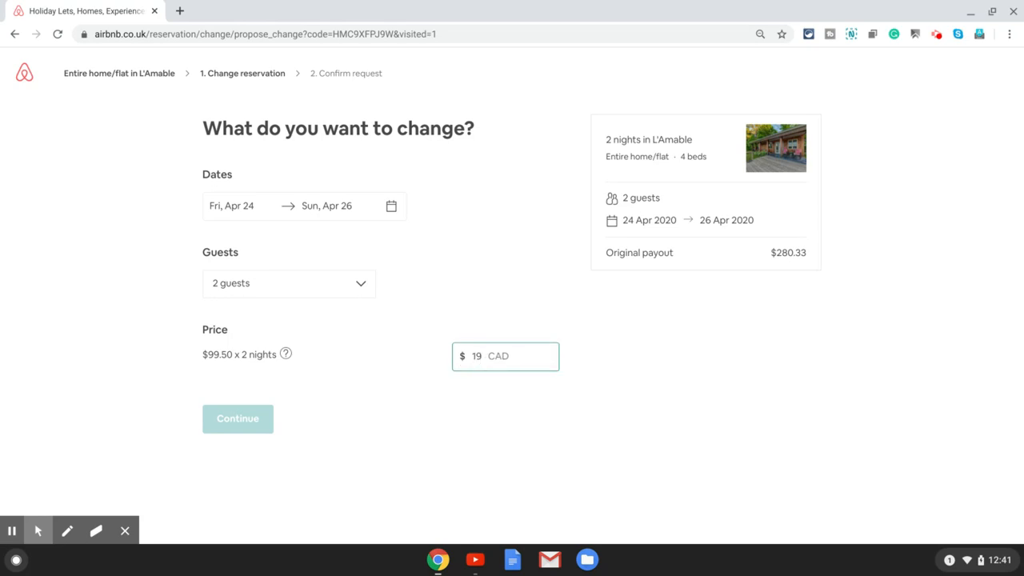
left_click(237, 419)
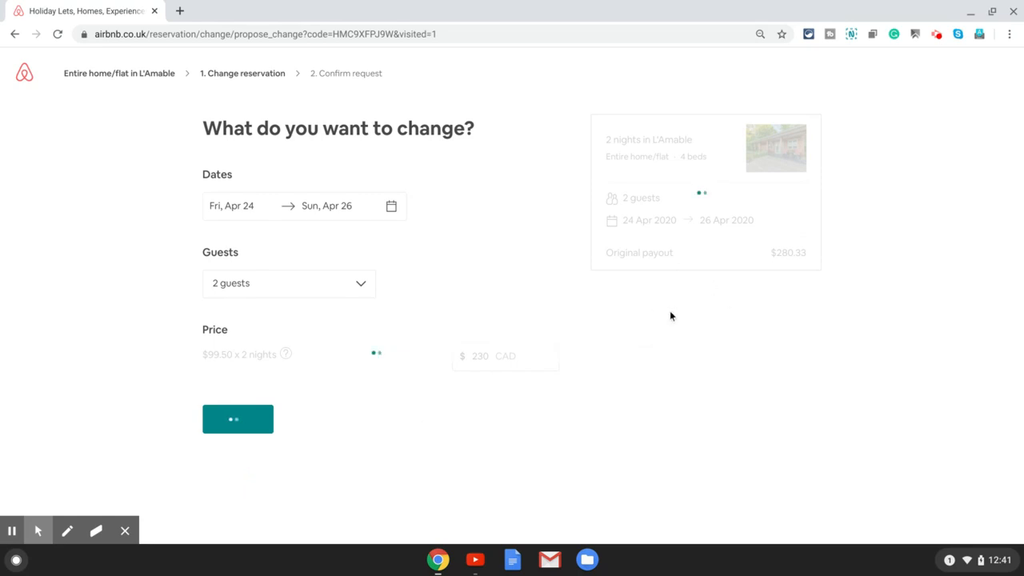
mouse_move(646, 365)
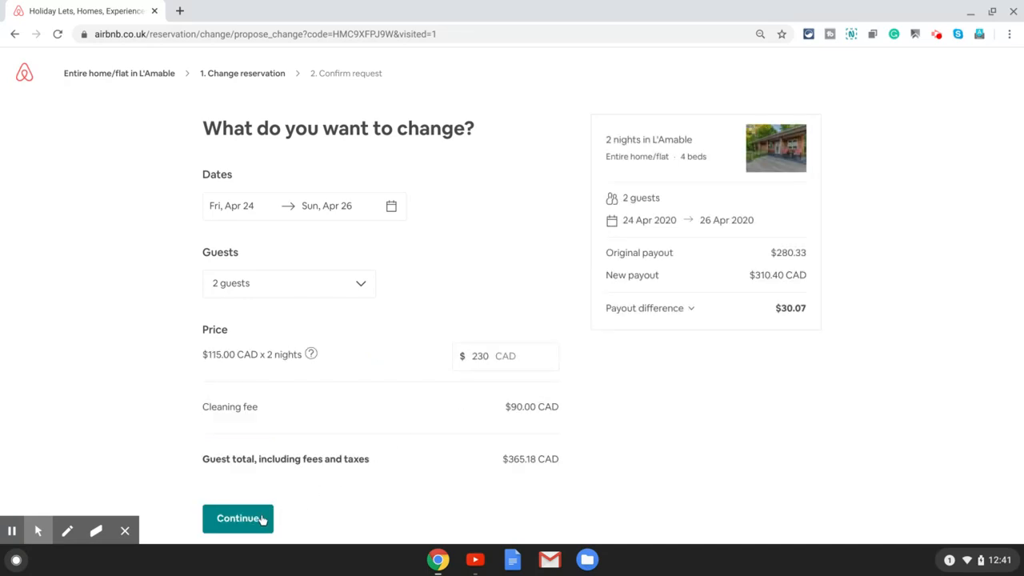
Continue to the 'Does this look right?' page showing an additional $30.07
left_click(237, 518)
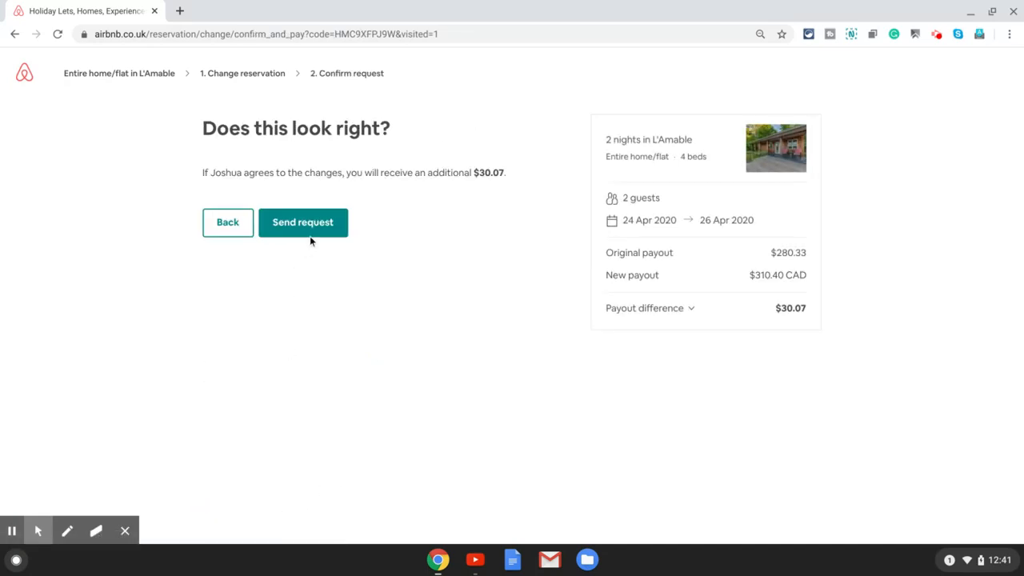
mouse_move(318, 227)
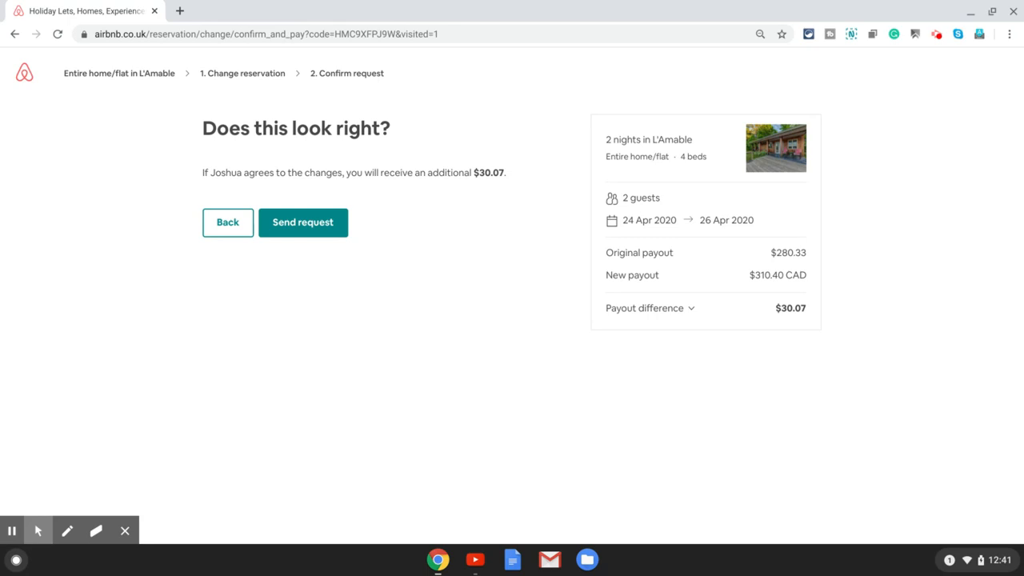
mouse_move(368, 474)
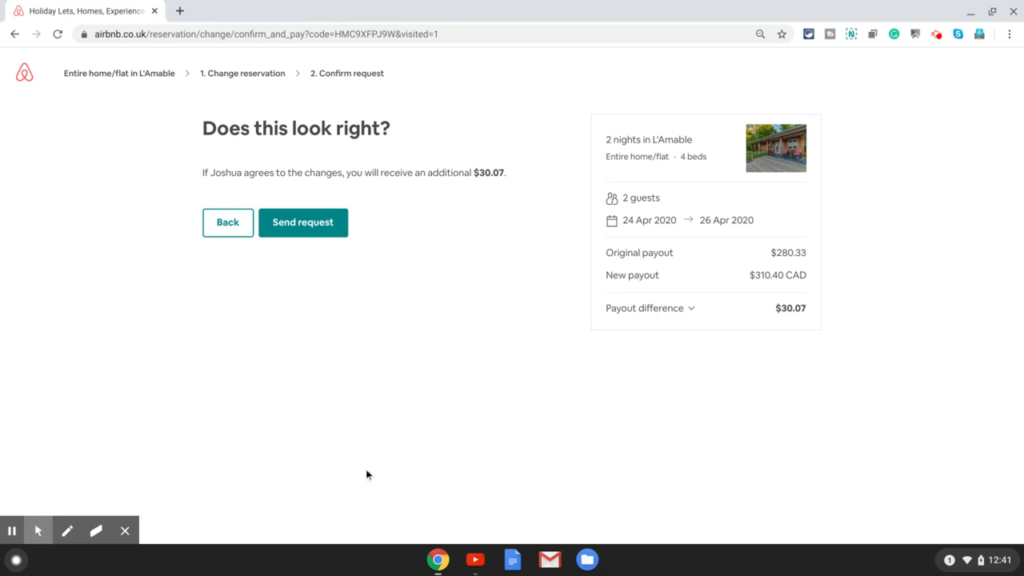